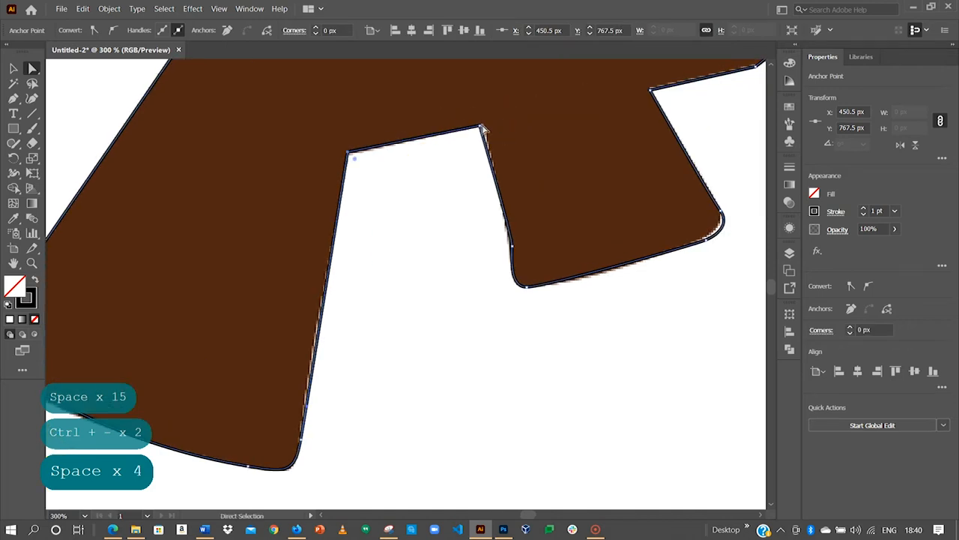
Round the brown letter A's sharp corners by dragging its live corner widget.
left_click_drag(482, 127, 483, 132)
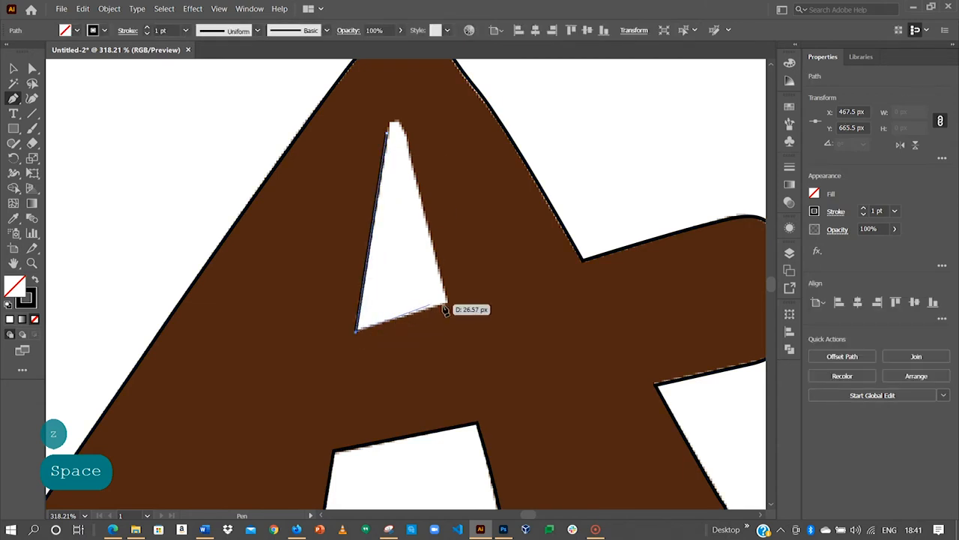
Zoom out to view the whole letter A while tracing its triangular counter.
key("ctrl+minus")
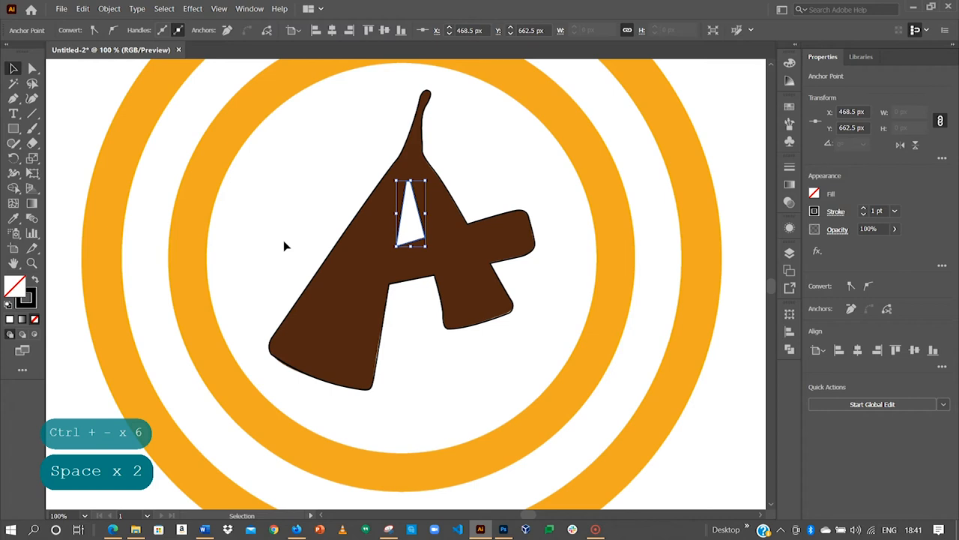
key("ctrl+shift+v")
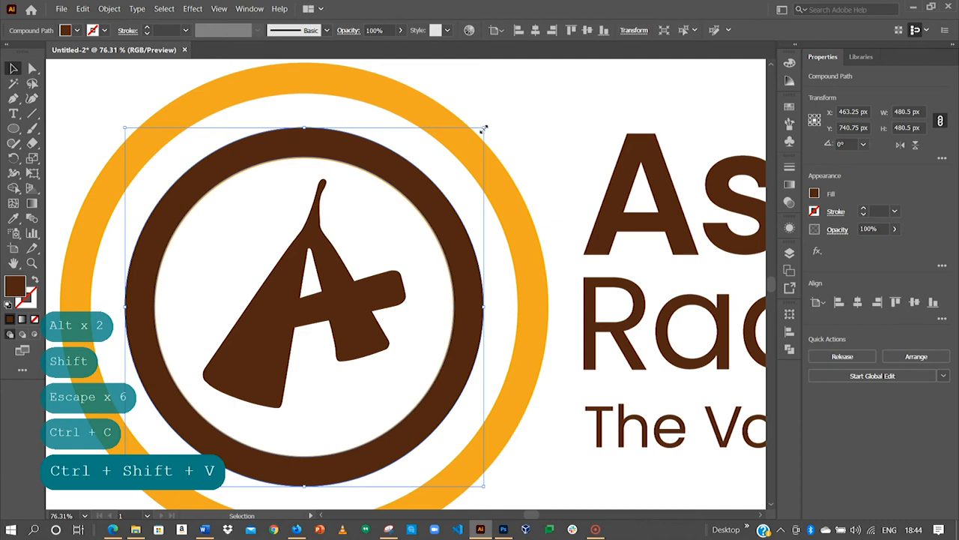